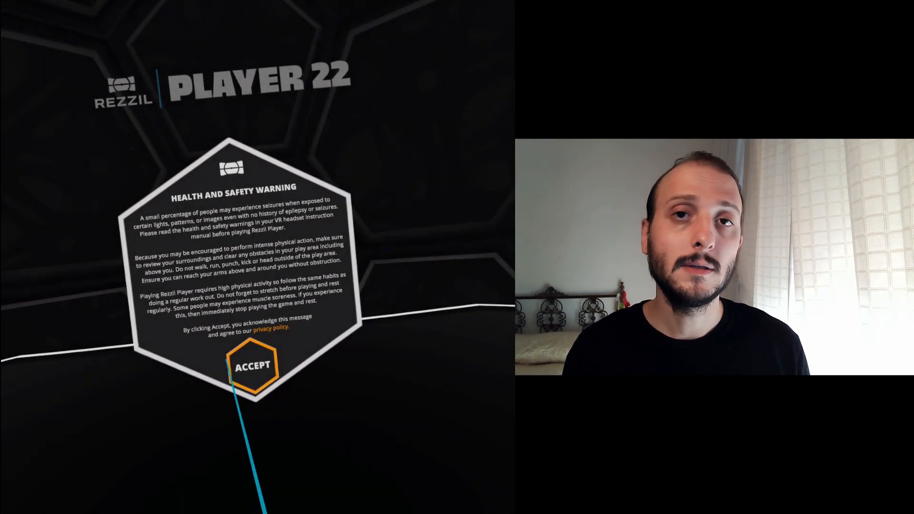
# Accept the health and safety warning, browse the About Rezzil pages, and return to the main menu.
pyautogui.click(254, 367)
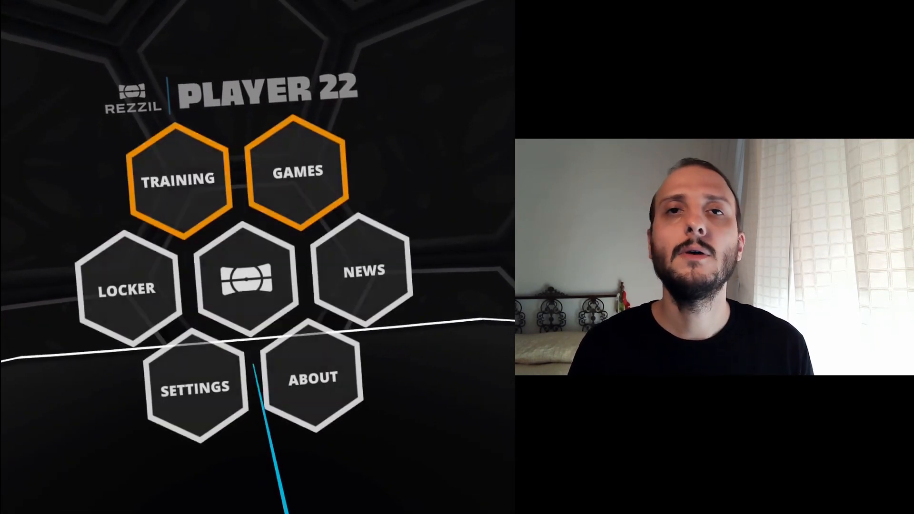
pyautogui.click(295, 381)
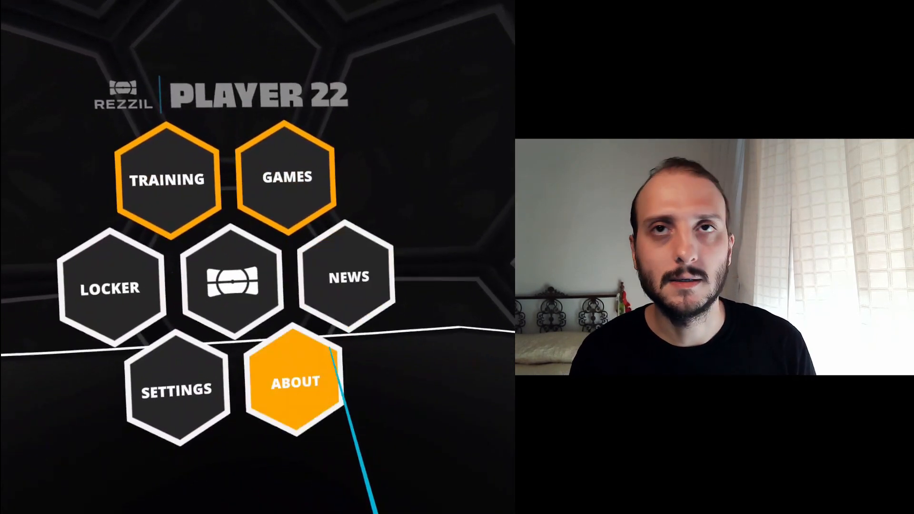
pyautogui.click(295, 384)
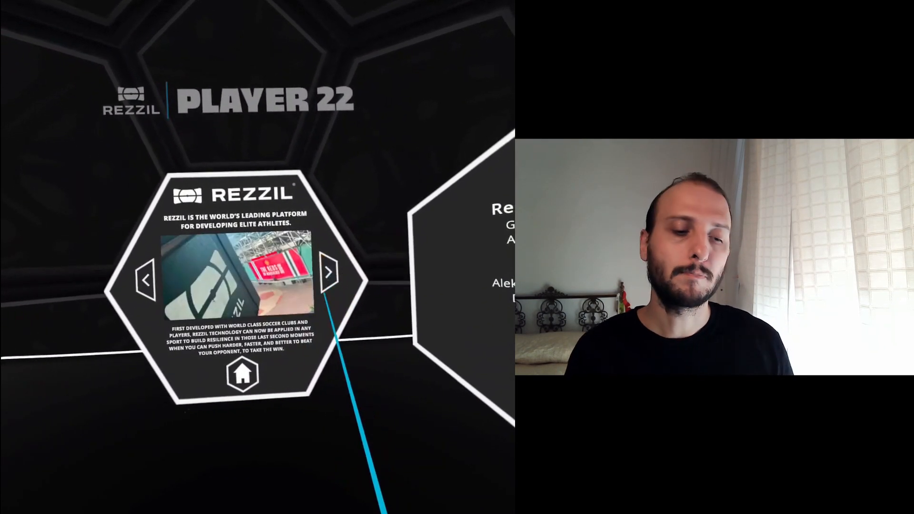
pyautogui.click(241, 375)
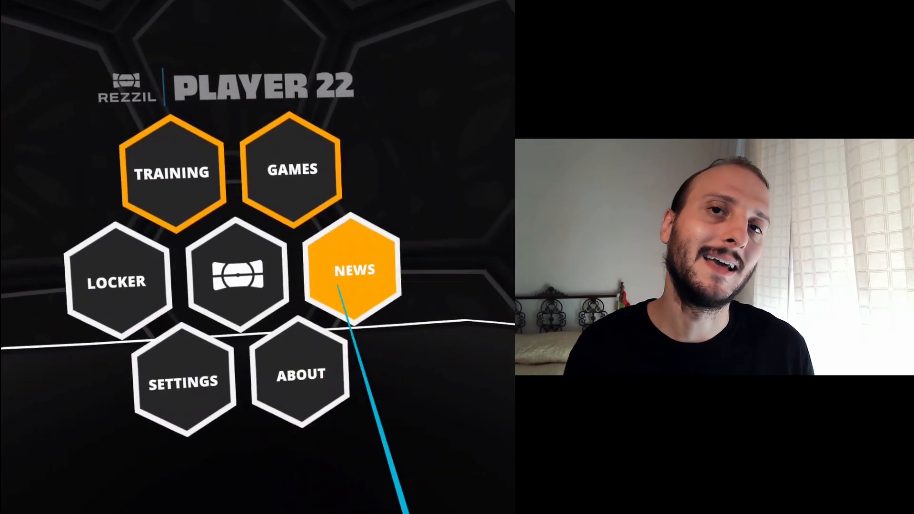
pyautogui.click(353, 270)
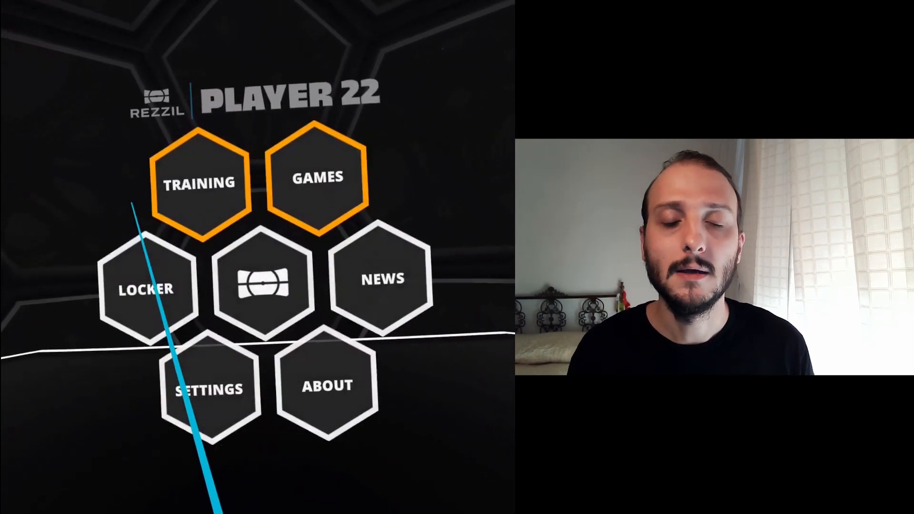
pyautogui.click(206, 388)
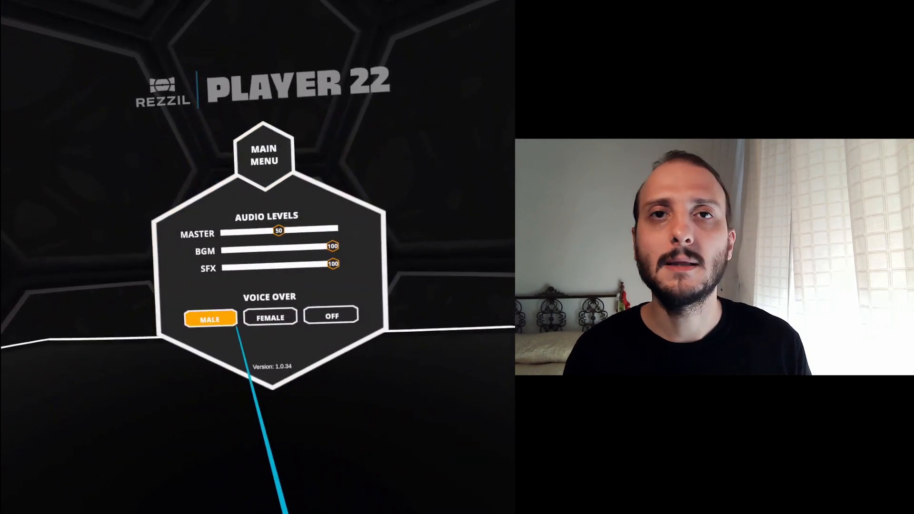
pyautogui.click(251, 321)
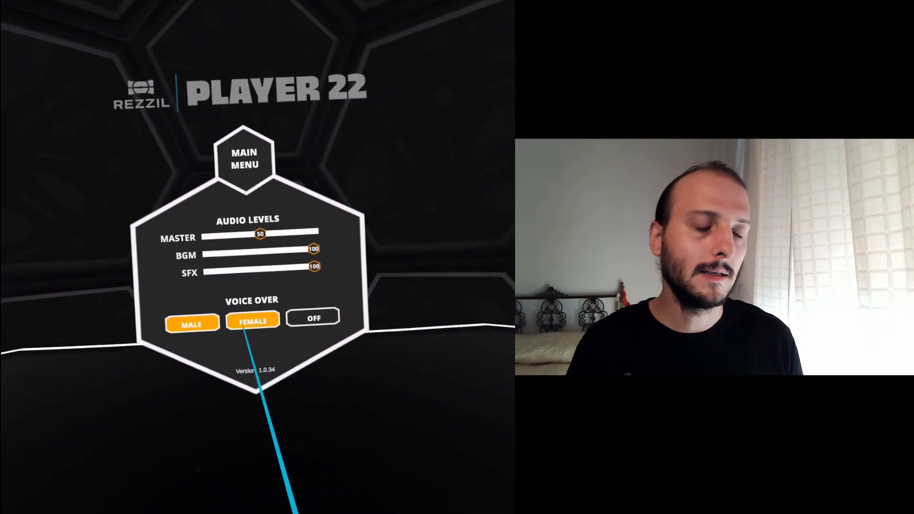
pyautogui.click(187, 330)
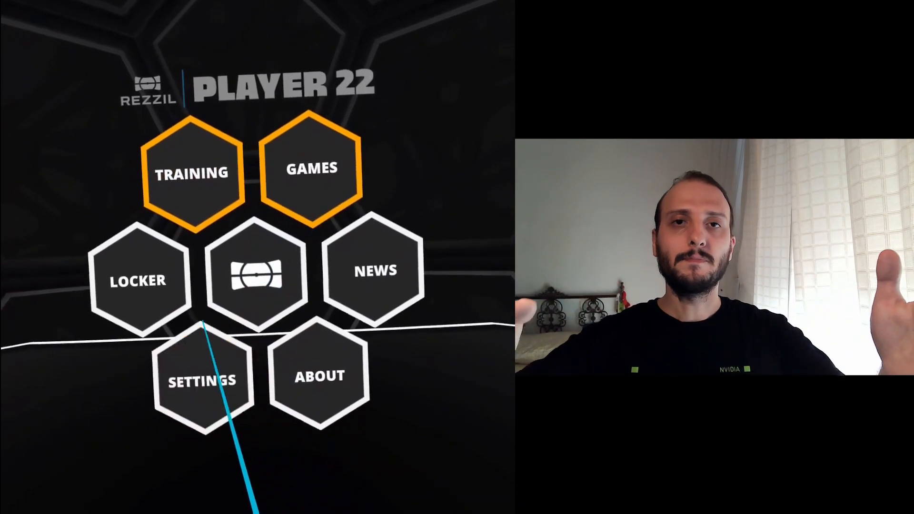
pyautogui.click(137, 278)
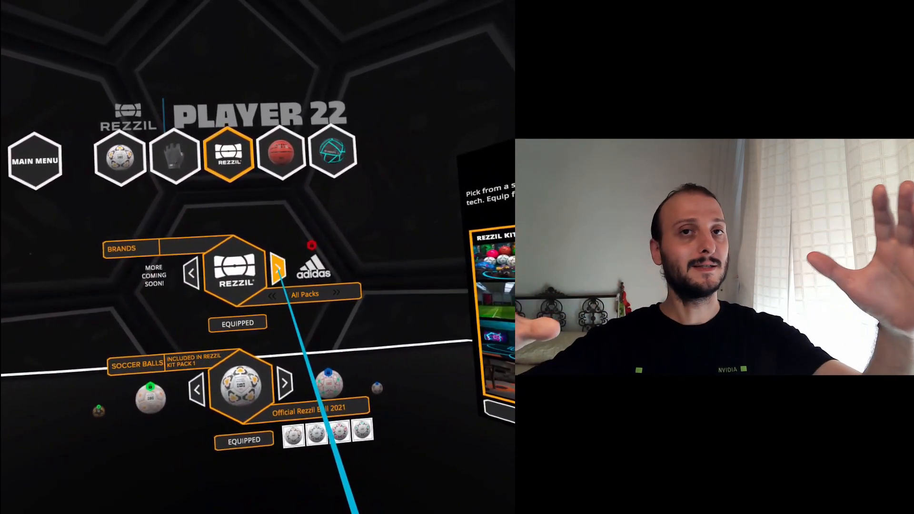
# Browse past the next soccer ball and switch to the Kit Pack 2 basketballs showing The Red White and Blue.
pyautogui.click(278, 269)
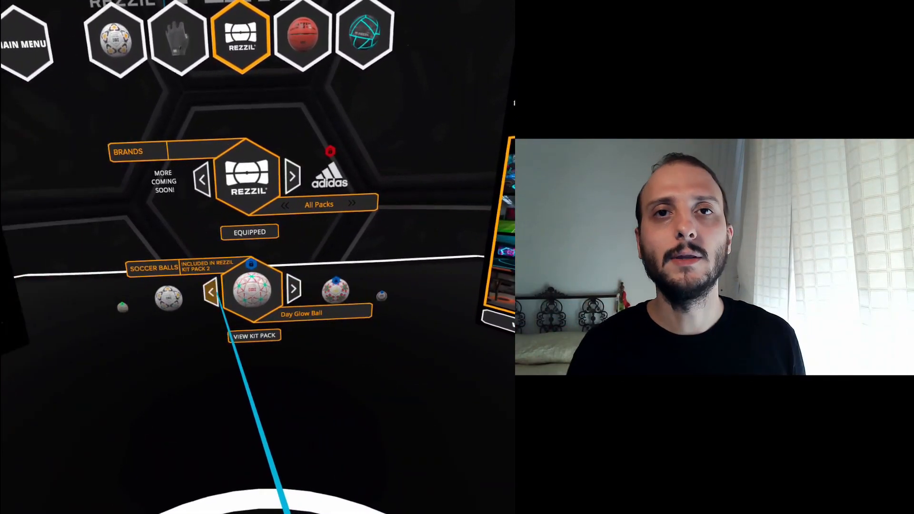
pyautogui.click(293, 290)
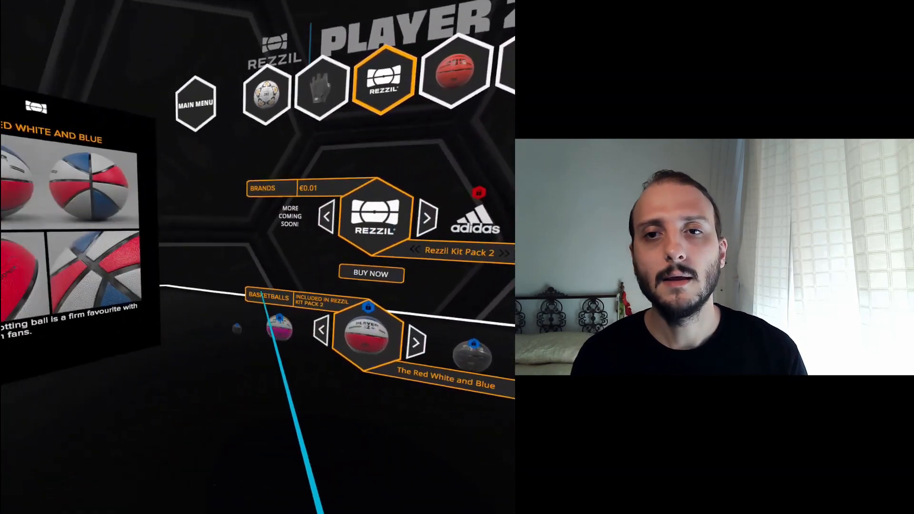
# Leave the Locker via Main Menu to reach the drill selector featuring Headers – Control.
pyautogui.click(195, 102)
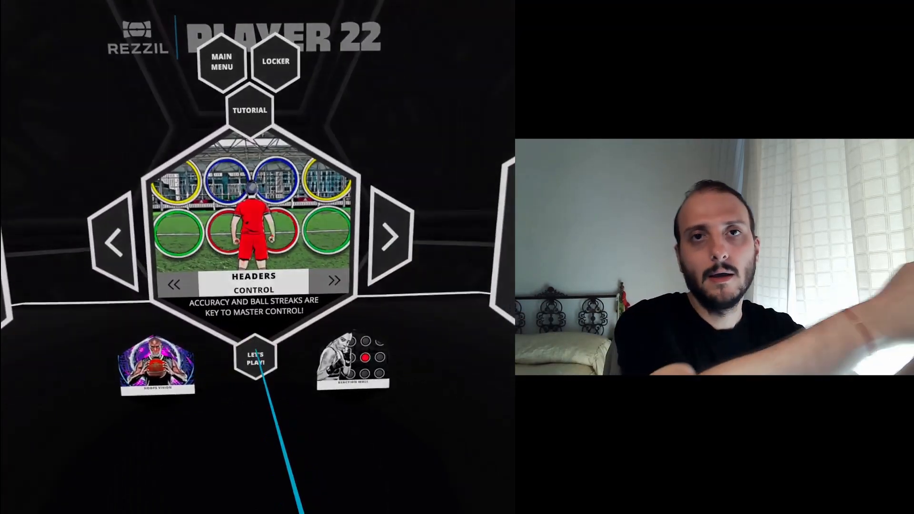
# Start the Headers Control game with Let's Play and finish on the Level 4 results scoring 32,106.
pyautogui.click(253, 356)
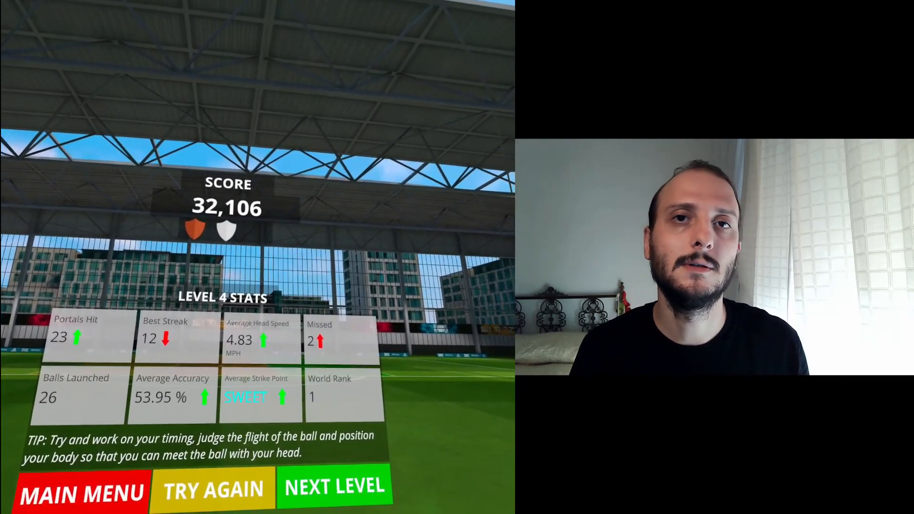
# Leave the Headers results for the drill selector featuring Reaction Wall – Micro Wall.
pyautogui.click(335, 488)
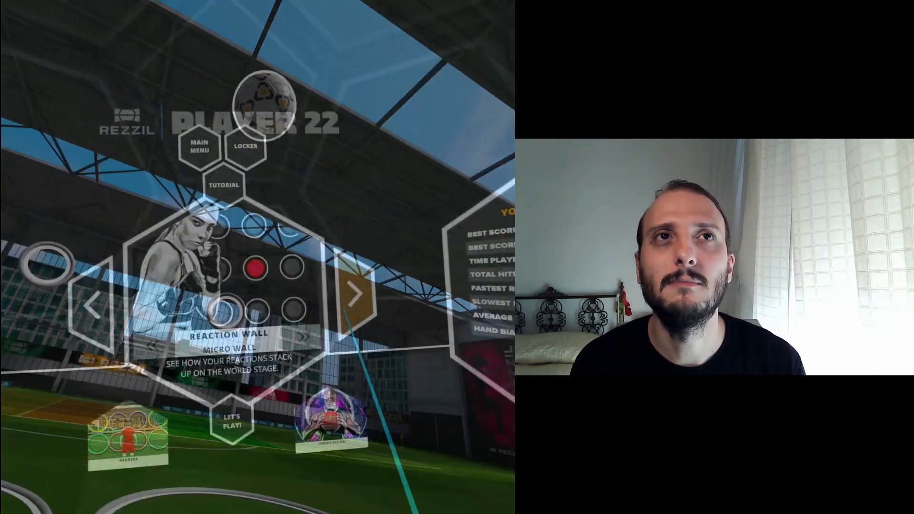
# Bring up the Reaction Wall game modifiers panel at the default 1.00 multiplier.
pyautogui.click(226, 424)
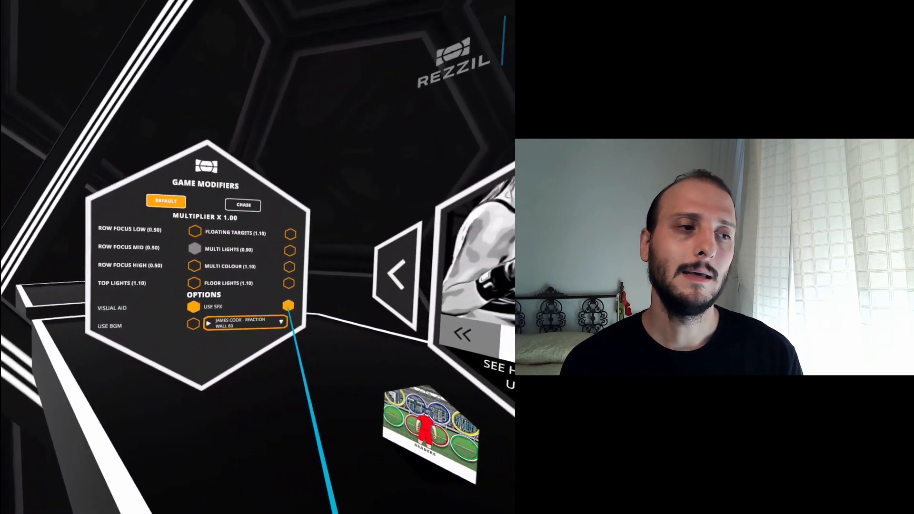
# Close the modifiers panel back to the Reaction Wall Micro Wall card.
pyautogui.click(280, 323)
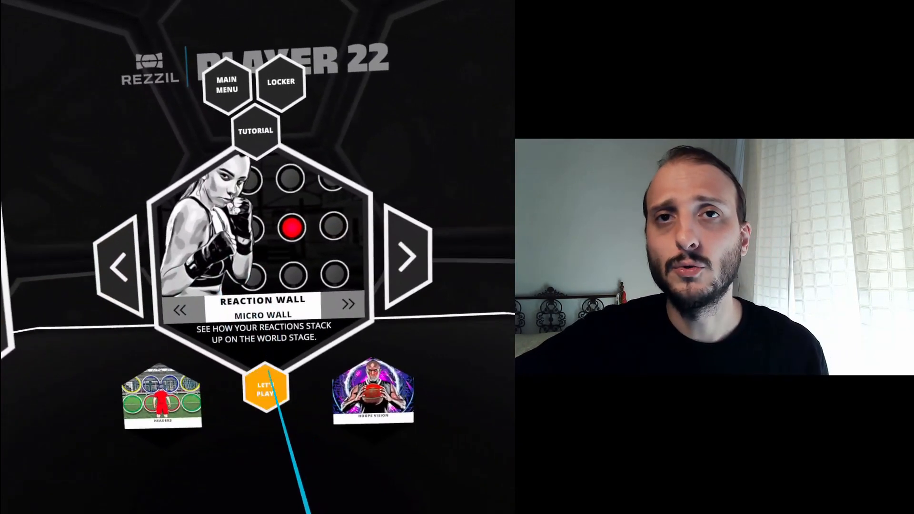
pyautogui.click(266, 386)
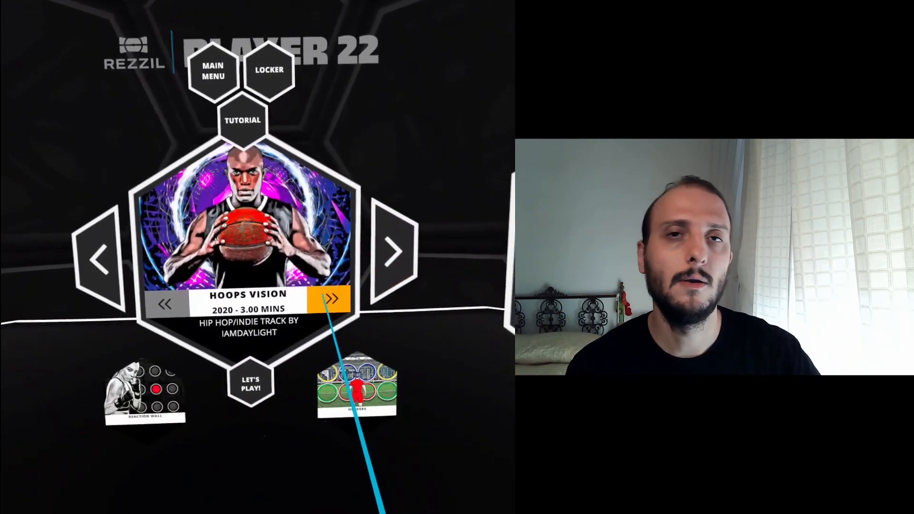
# Move the game carousel to feature the Hoops Vision card with the OMW track chosen.
pyautogui.click(332, 298)
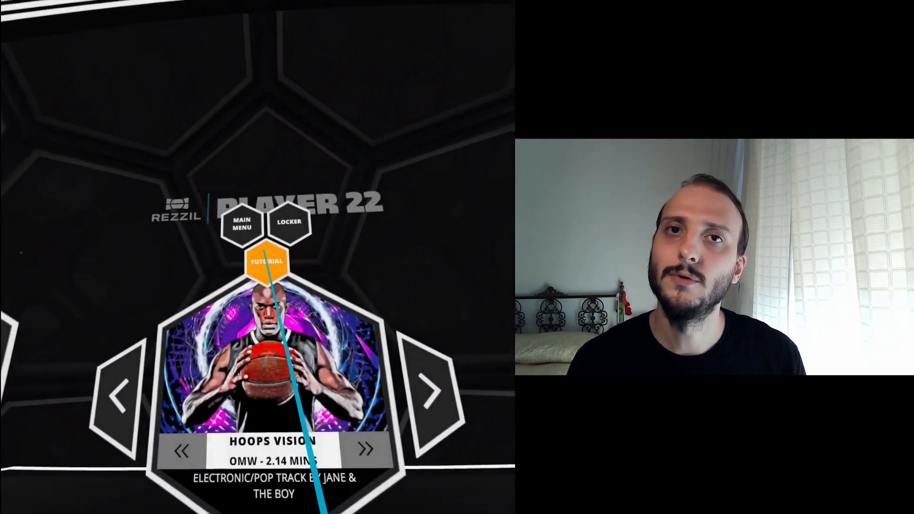
# Browse the carousel to Rezzil Blokz and finish Level 1 with a score of 25,338.
pyautogui.click(430, 391)
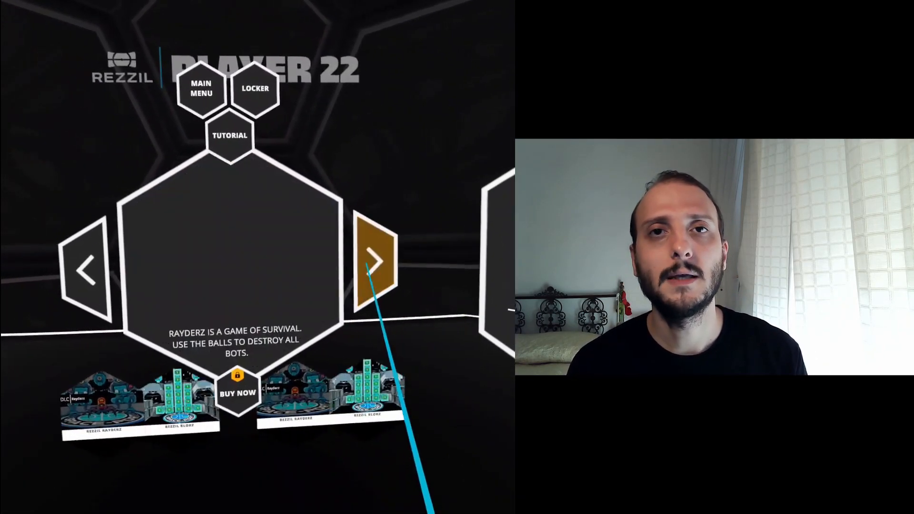
pyautogui.click(378, 258)
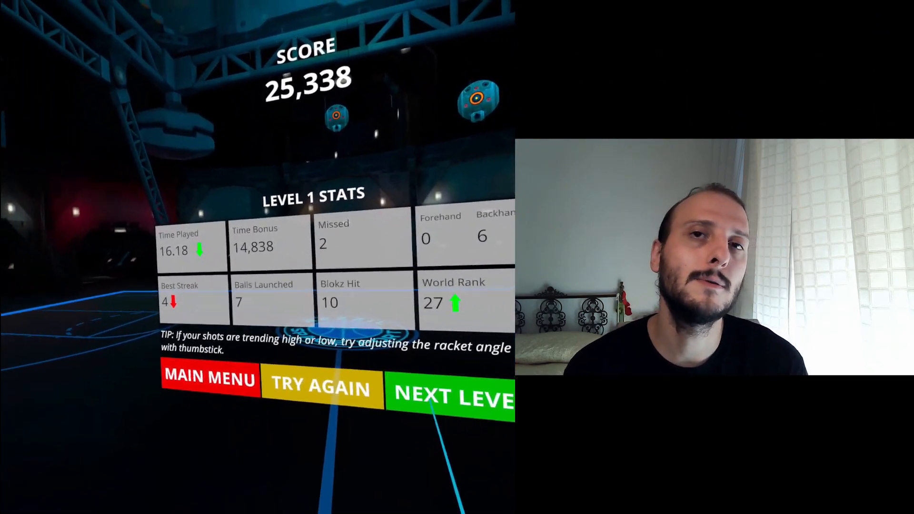
# Start the next Blokz level and finish Level 2 scoring 16,355.
pyautogui.click(452, 391)
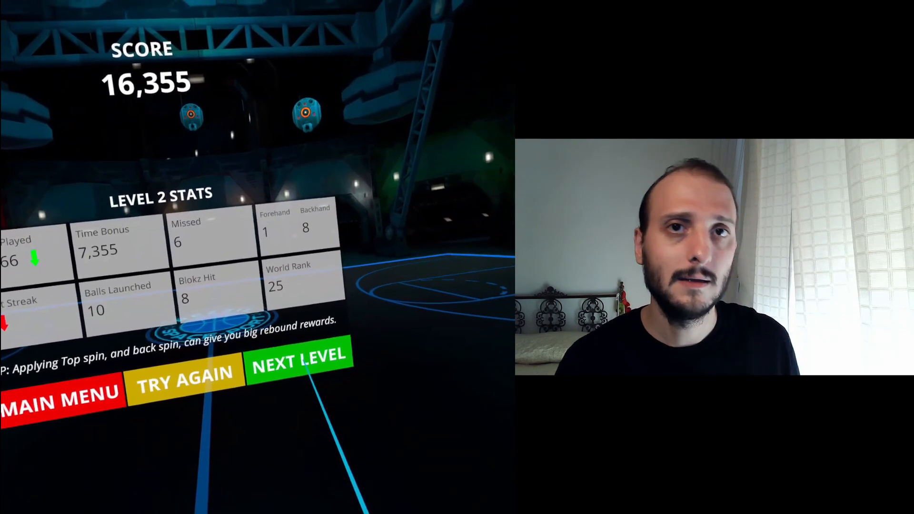
# Start Level 3 from the Level 2 results and play to a 27,750 score.
pyautogui.click(299, 357)
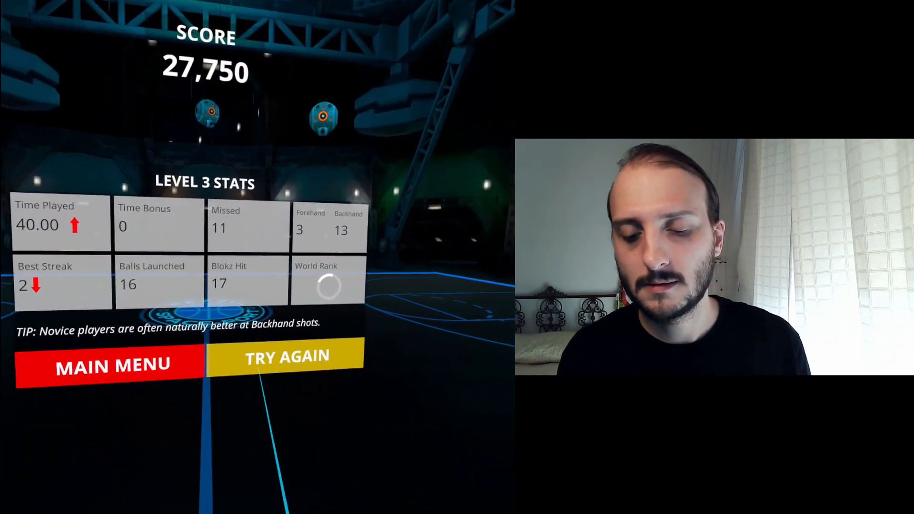
# Replay Level 3 via Try Again, then restart it again for a fresh Level 3 Wall round.
pyautogui.click(287, 357)
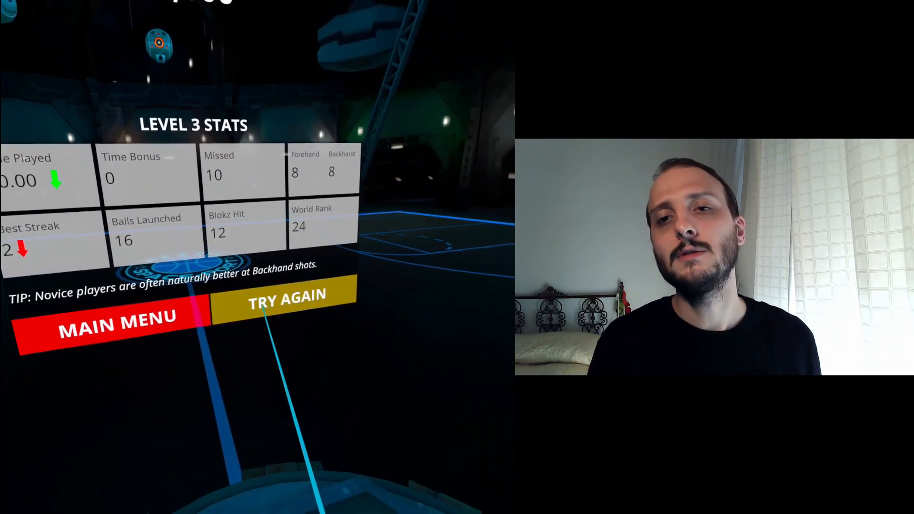
pyautogui.click(286, 295)
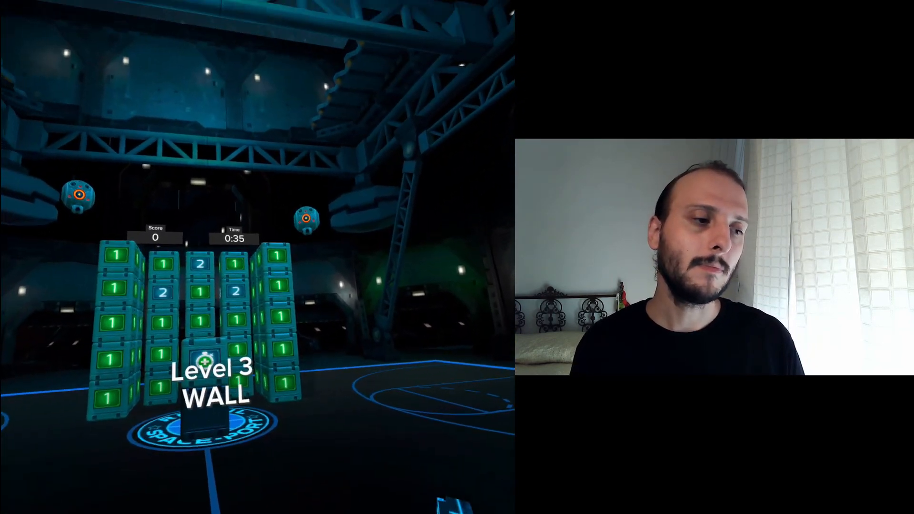